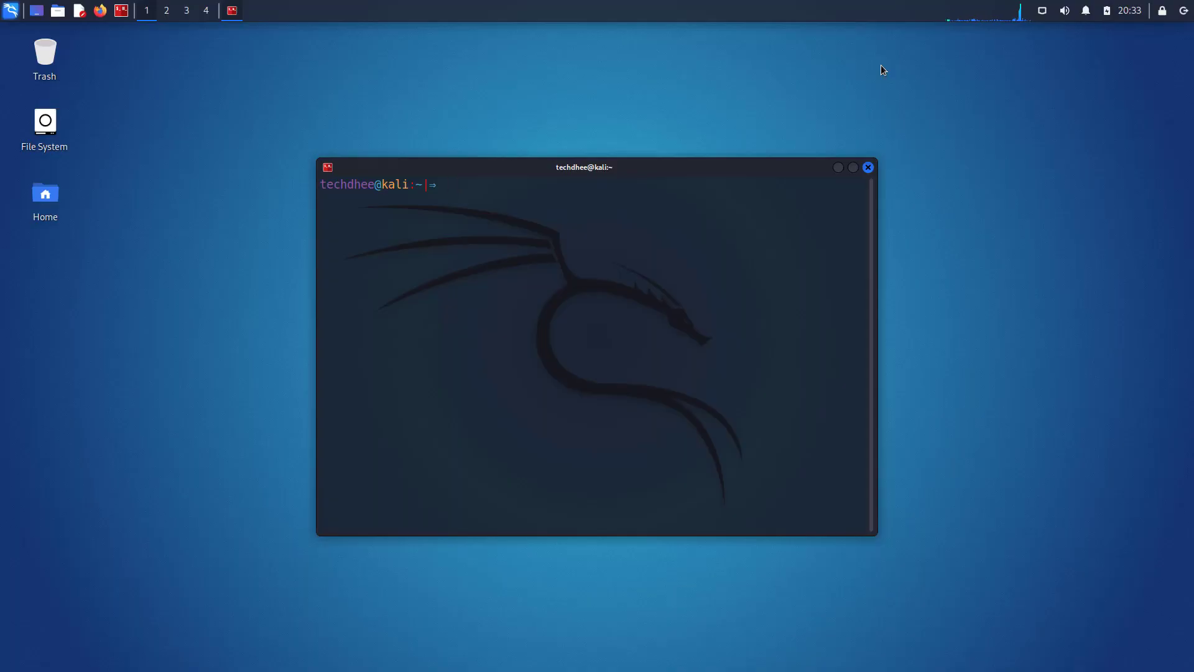
# Refresh the package lists with sudo apt update, then install figlet, already at its newest version.
pyautogui.write('sudo apt update')
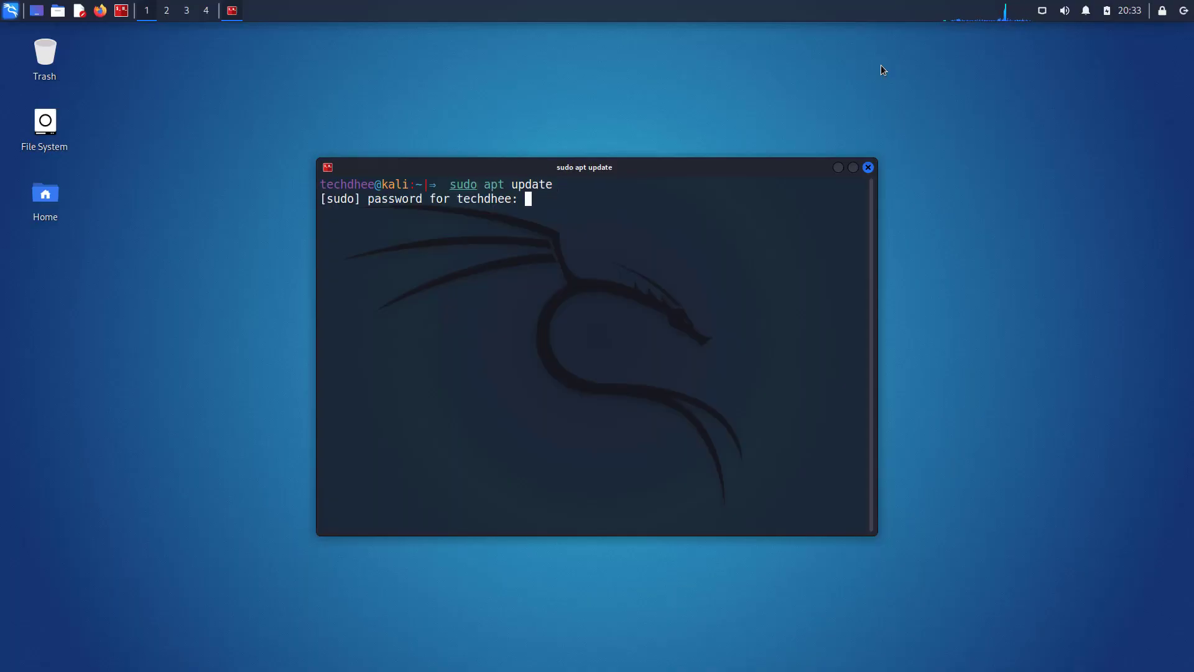
pyautogui.press('Return')
pyautogui.write('sudo')
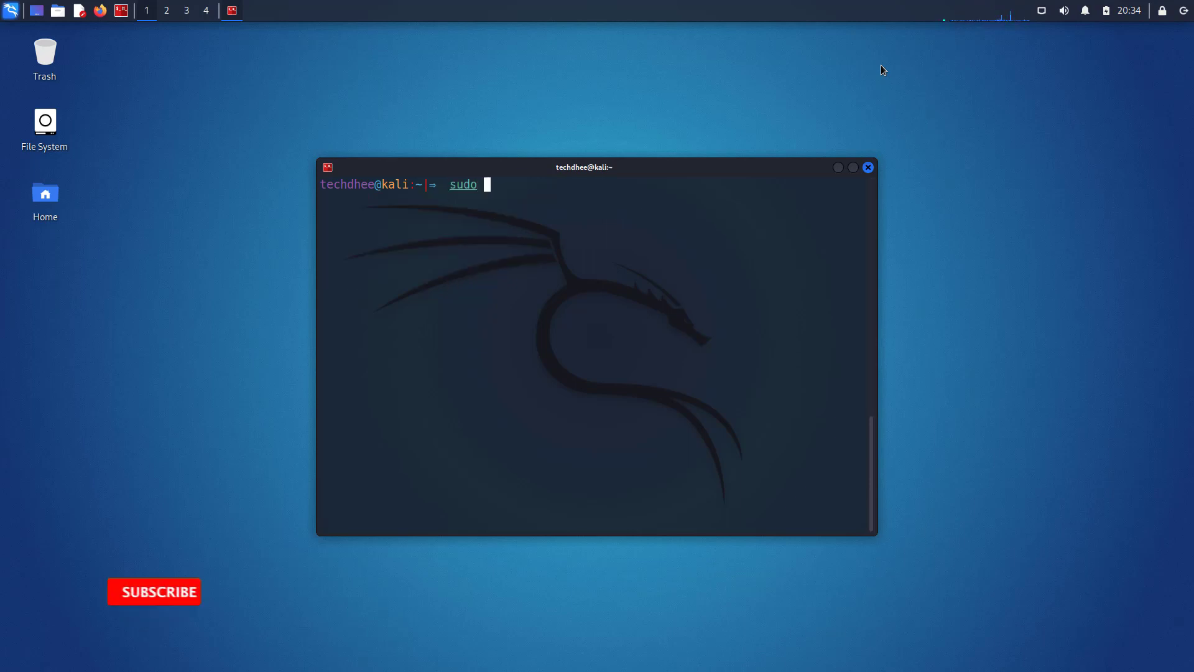
pyautogui.write('apt ins')
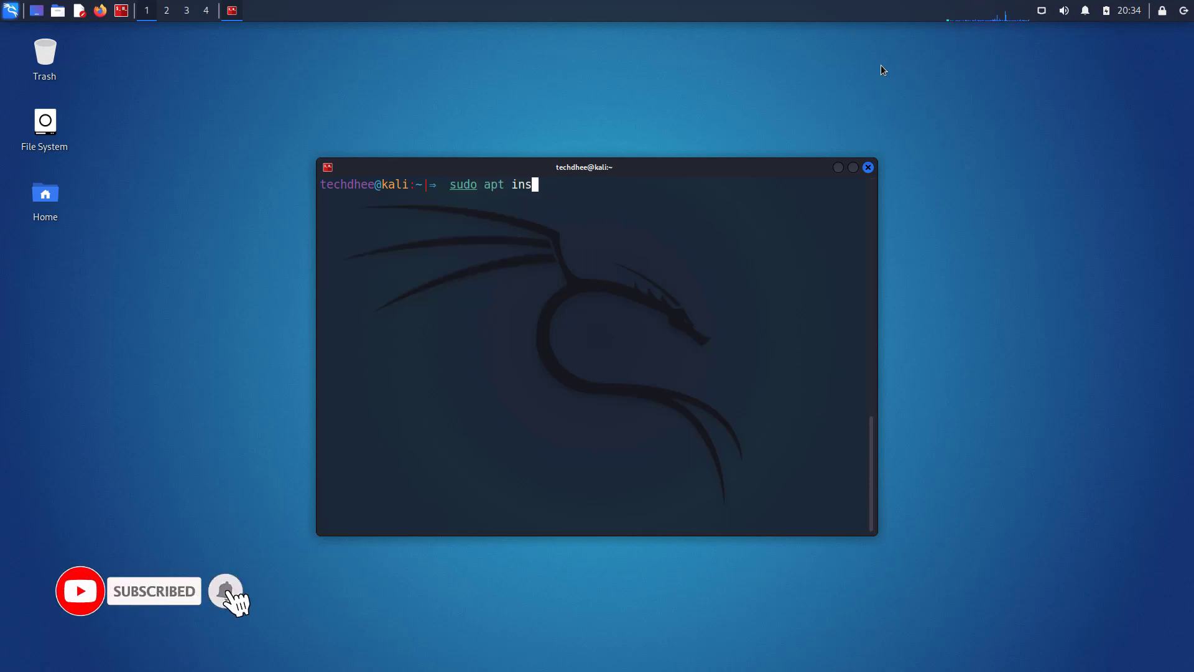
pyautogui.write('tall fi')
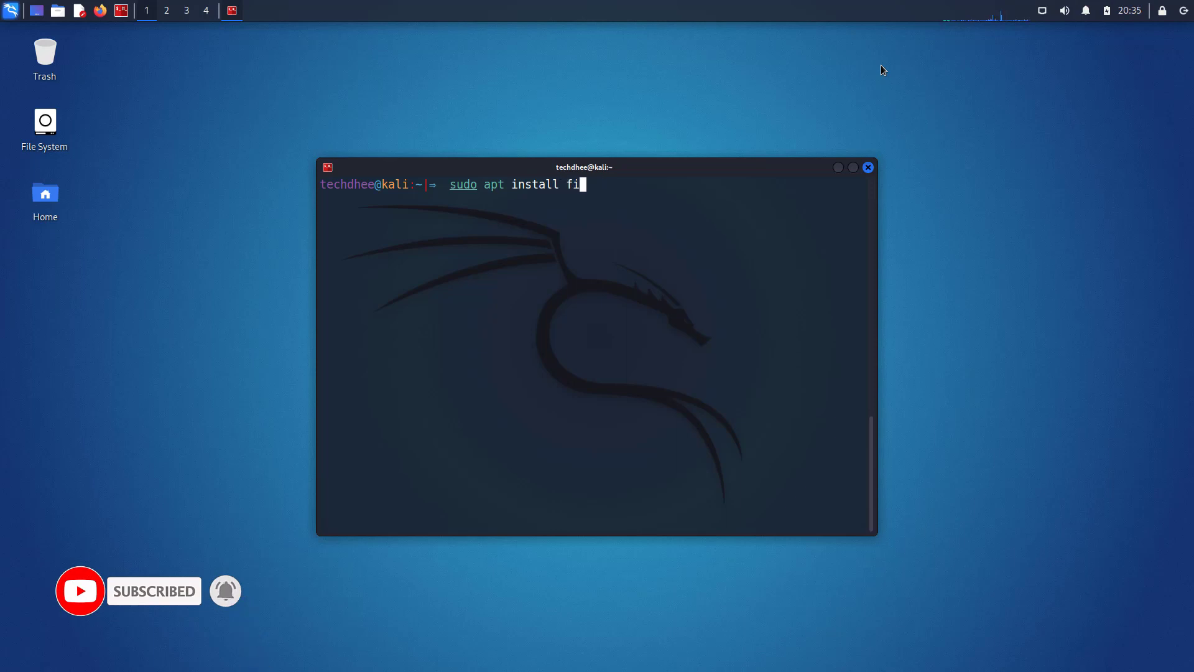
pyautogui.write('glet')
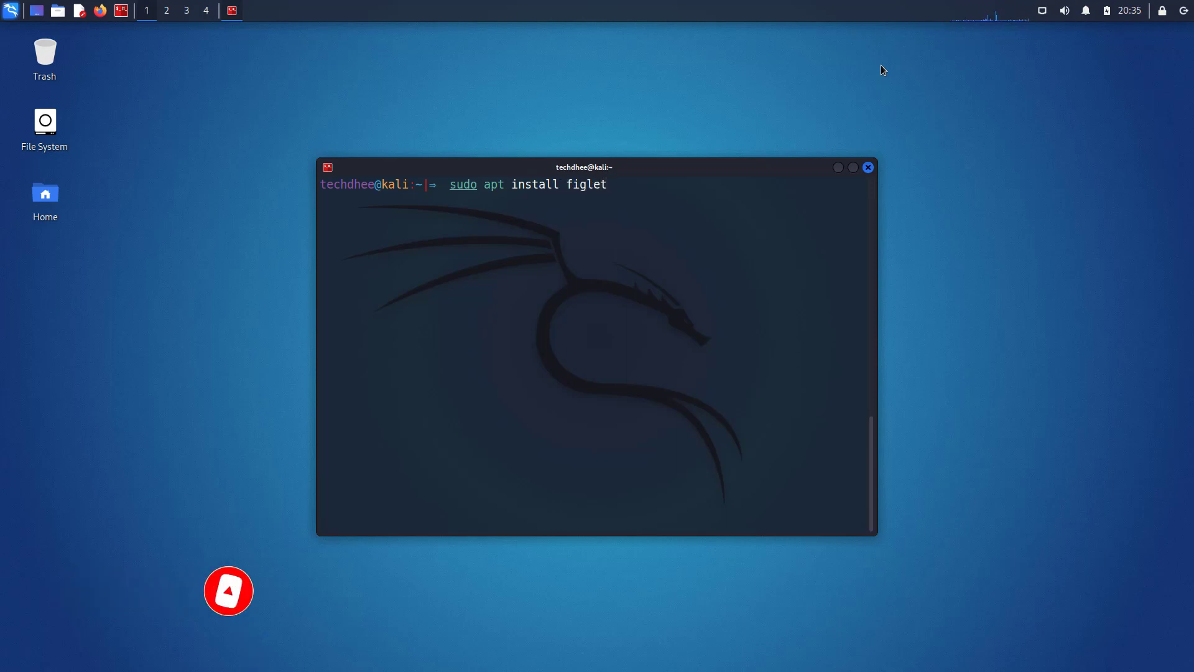
pyautogui.press('Return')
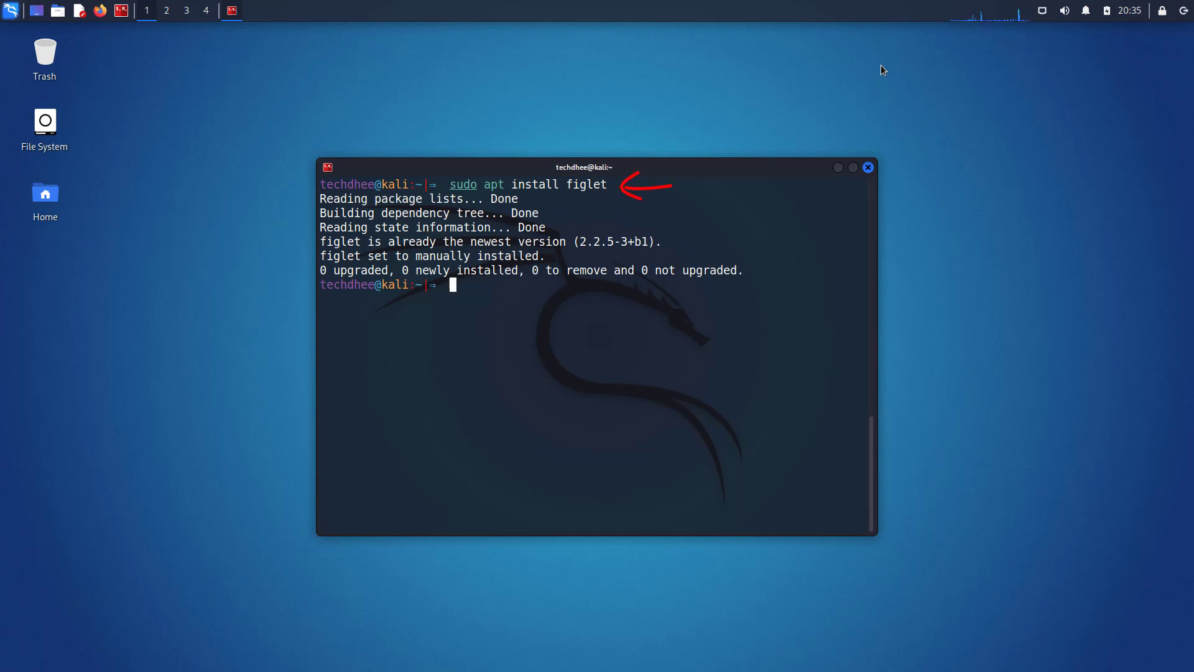
# Render TECH DHEE as a figlet banner, then again centred with figlet -c TECH DHEE.
pyautogui.write('figlet TECH DHEE')
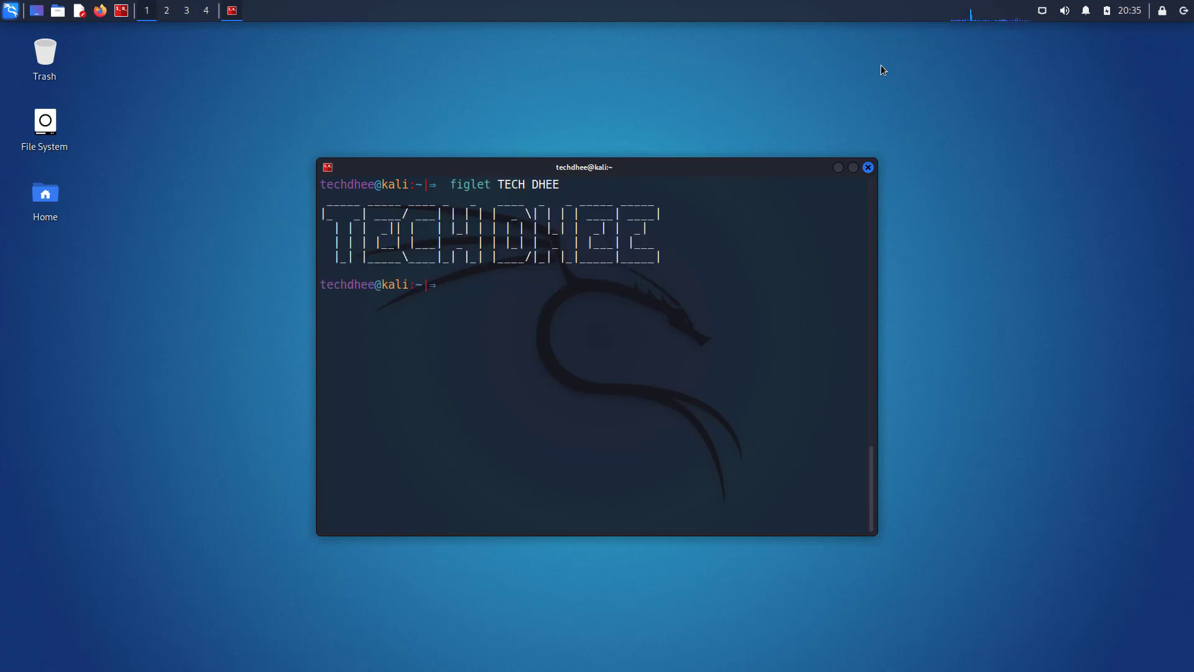
pyautogui.write('figlet -c')
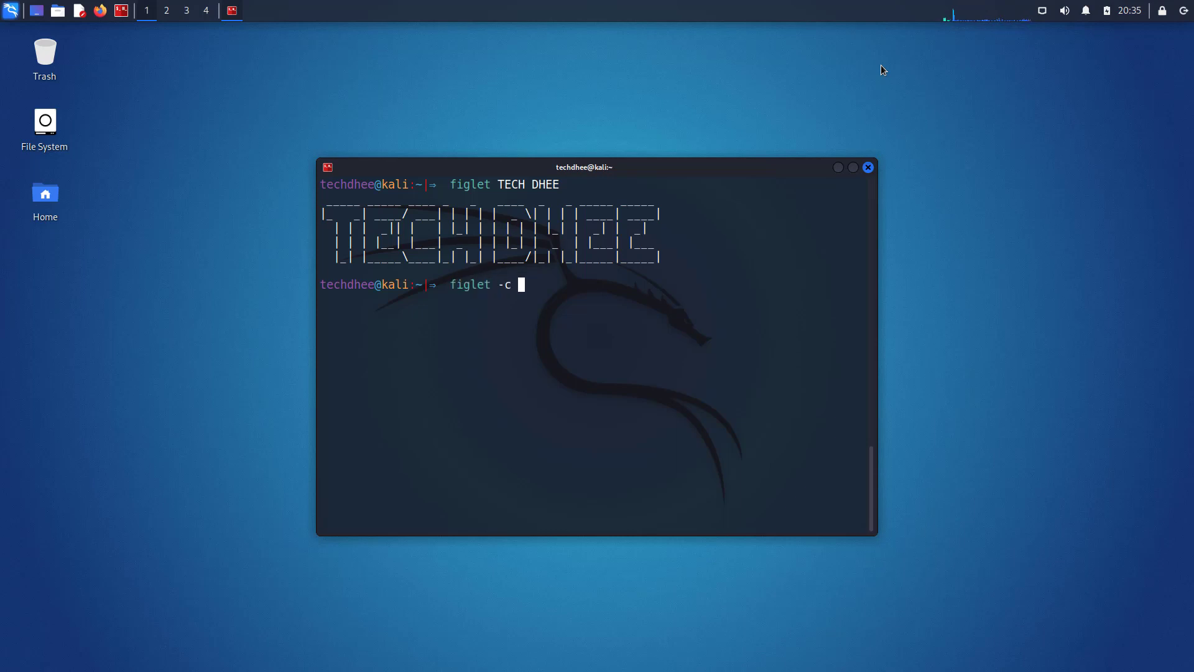
pyautogui.write('TECH DHEE')
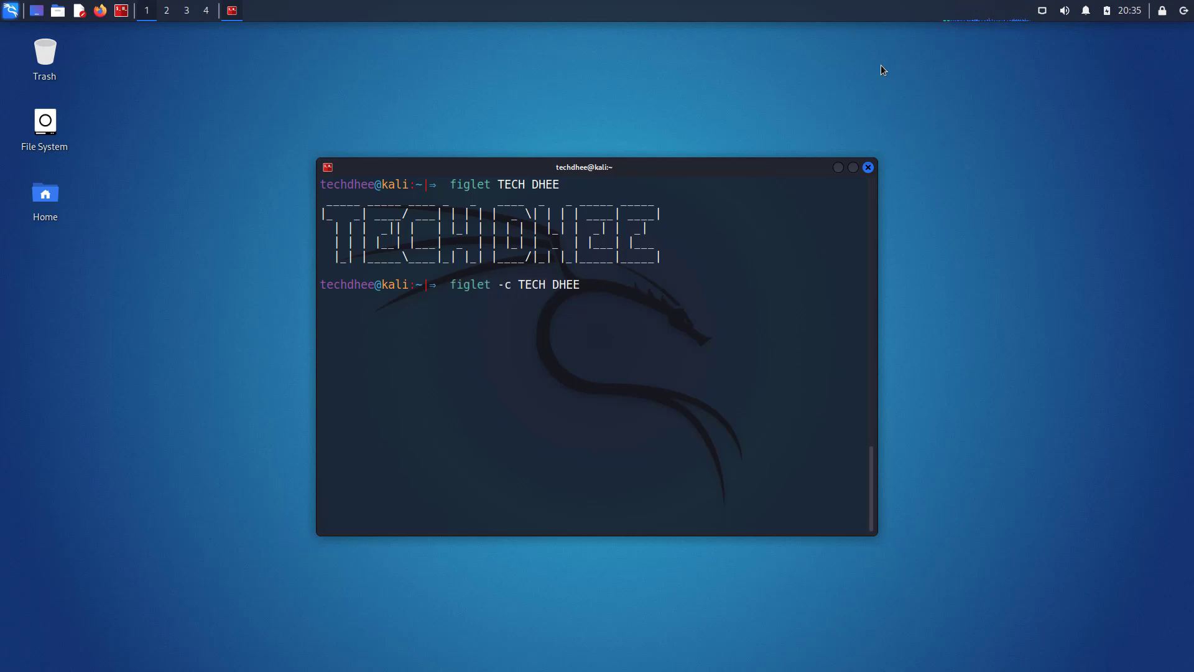
pyautogui.press('Return')
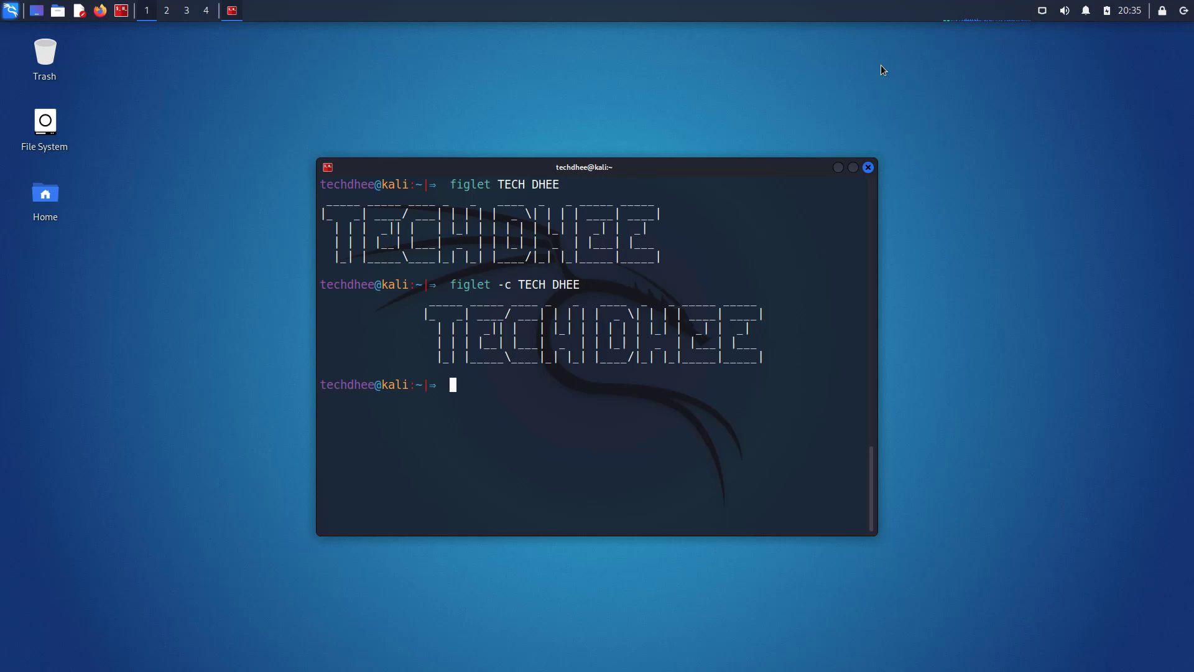
# Edit /home/techdhee/.zshrc in nano with sudo, correcting a mistyped bashrc along the way.
pyautogui.write('sudo')
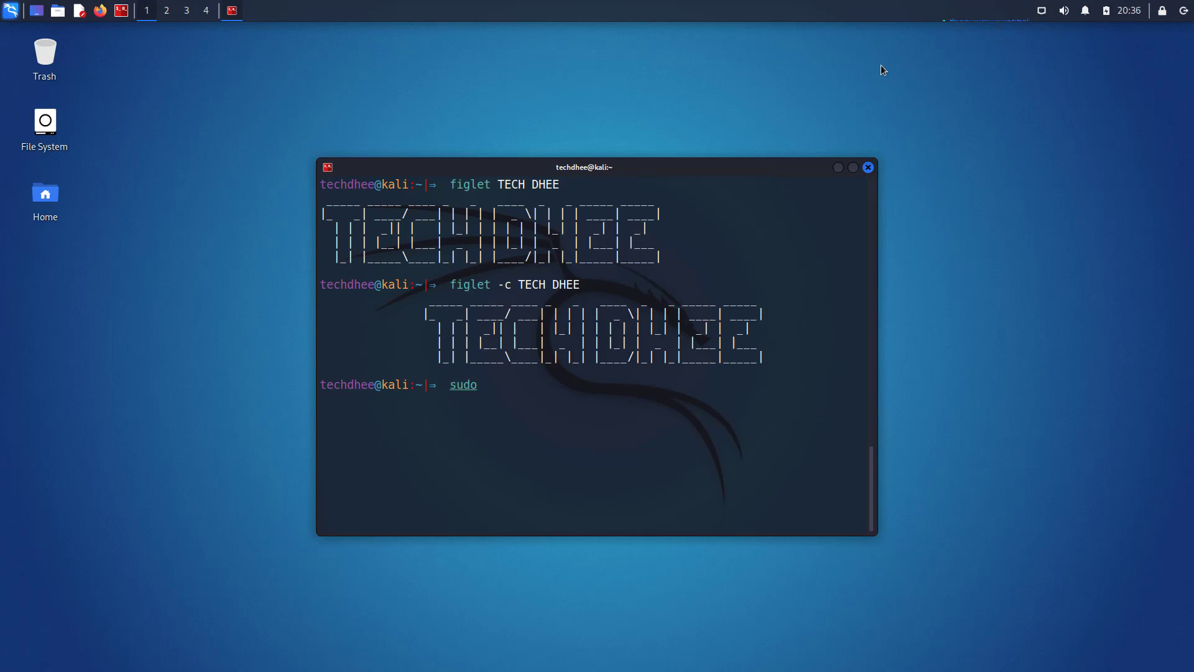
pyautogui.write('nano')
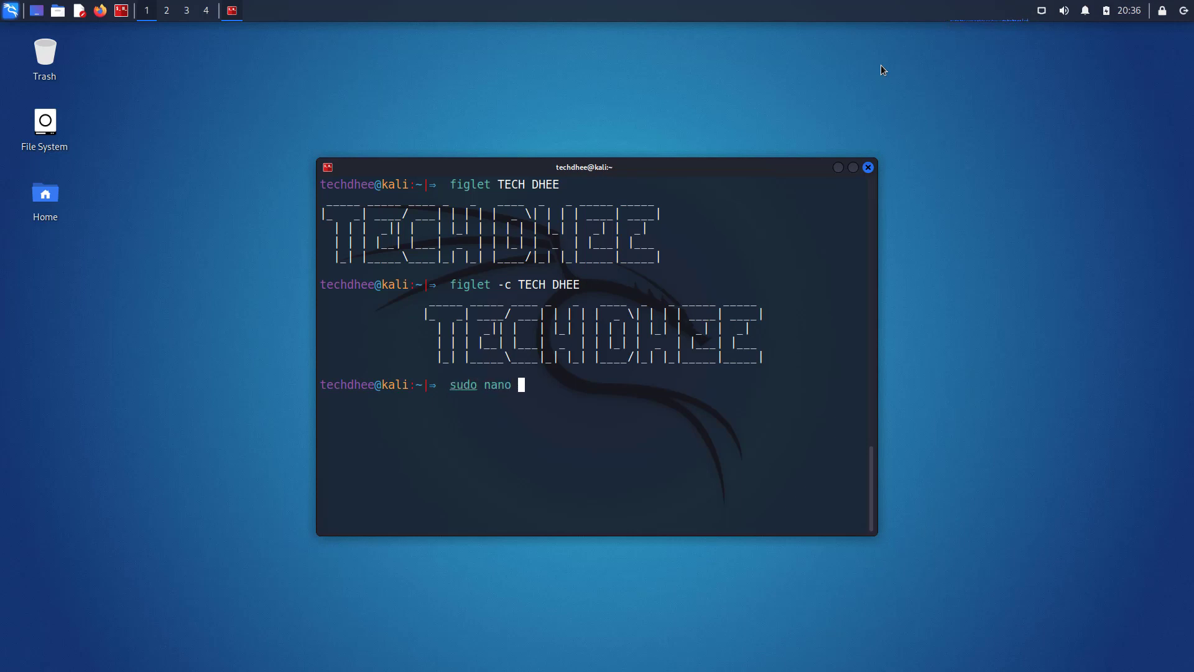
pyautogui.write('/home/')
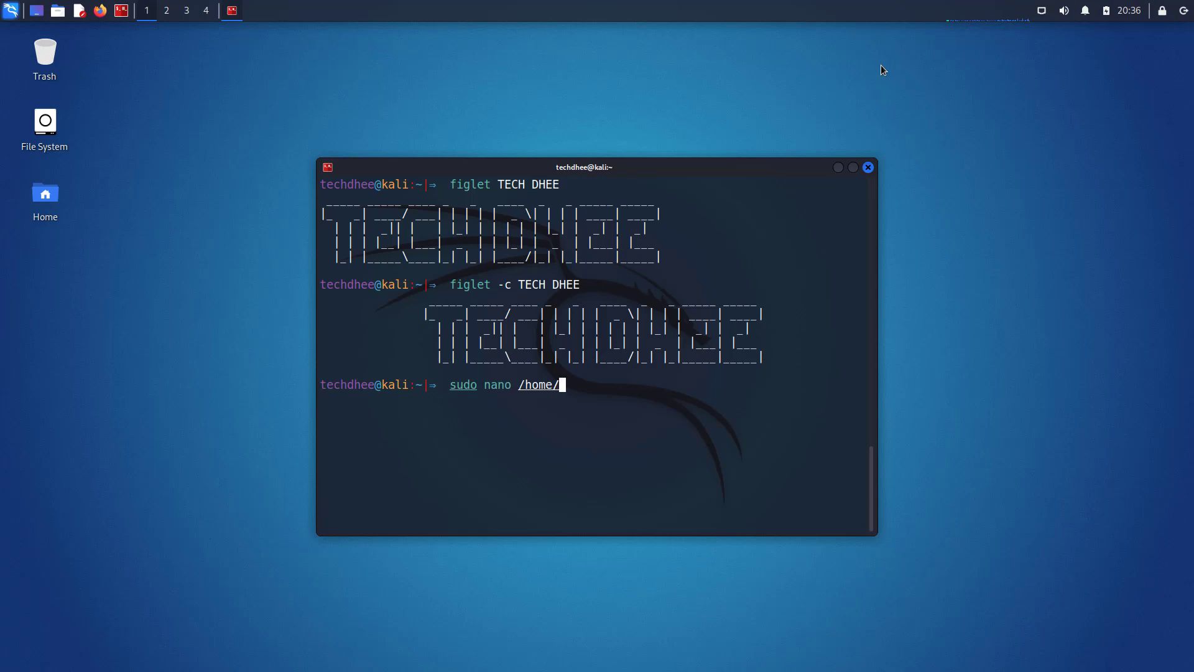
pyautogui.write('techdhee/')
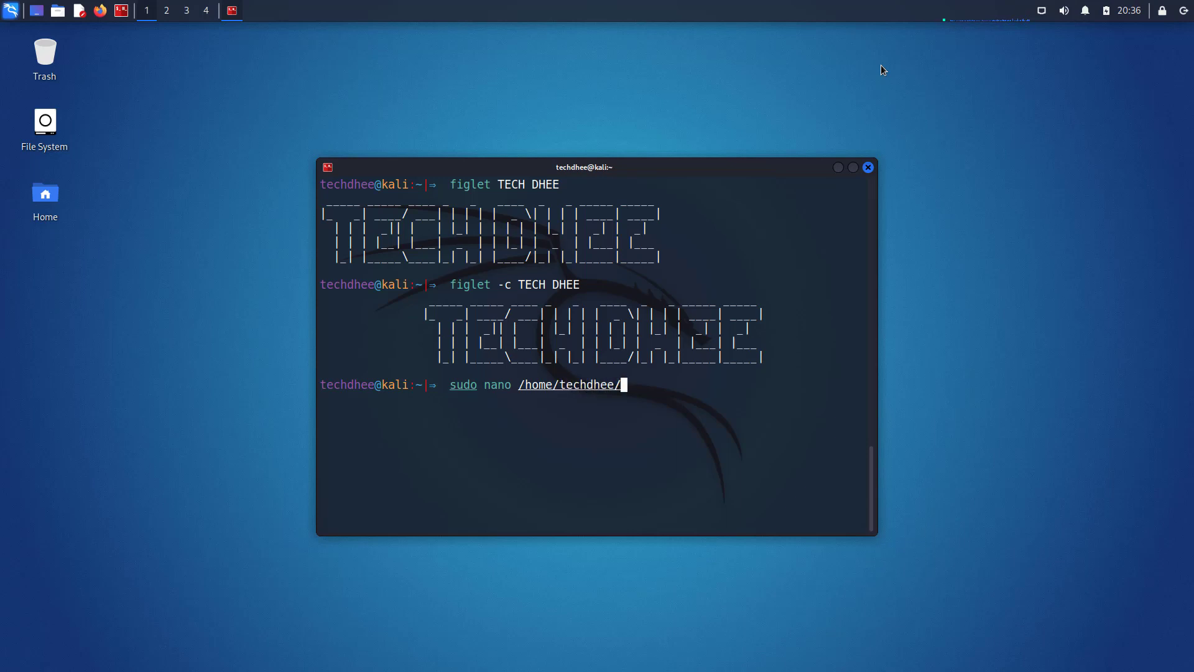
pyautogui.write('.zs')
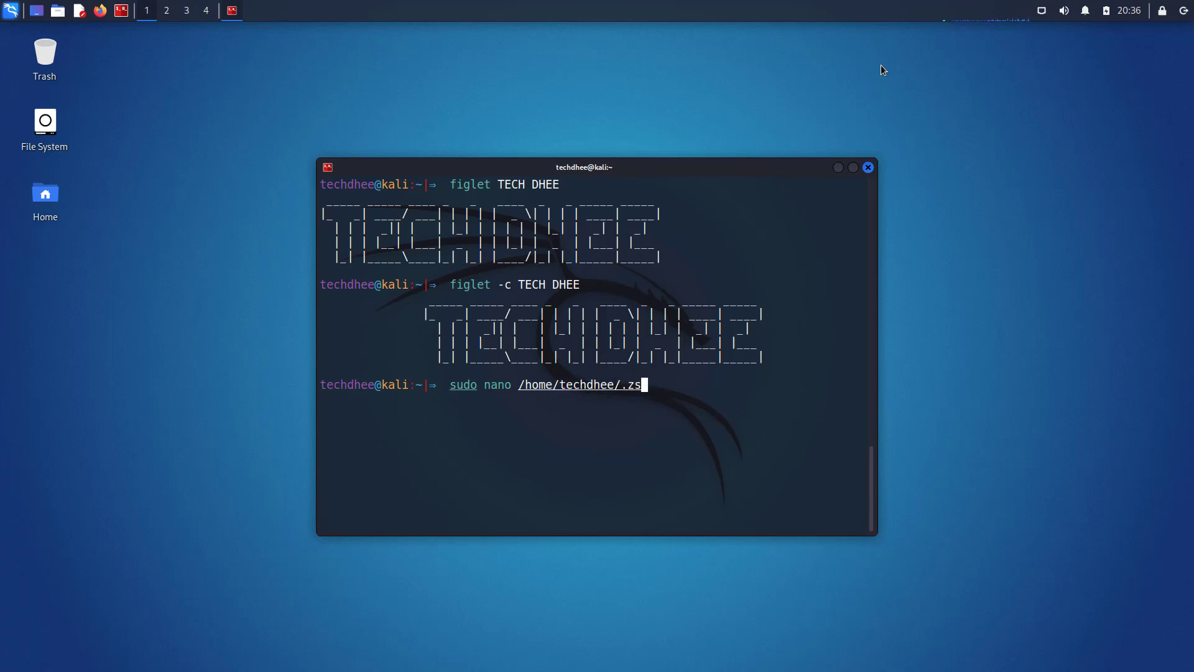
pyautogui.write('hrc')
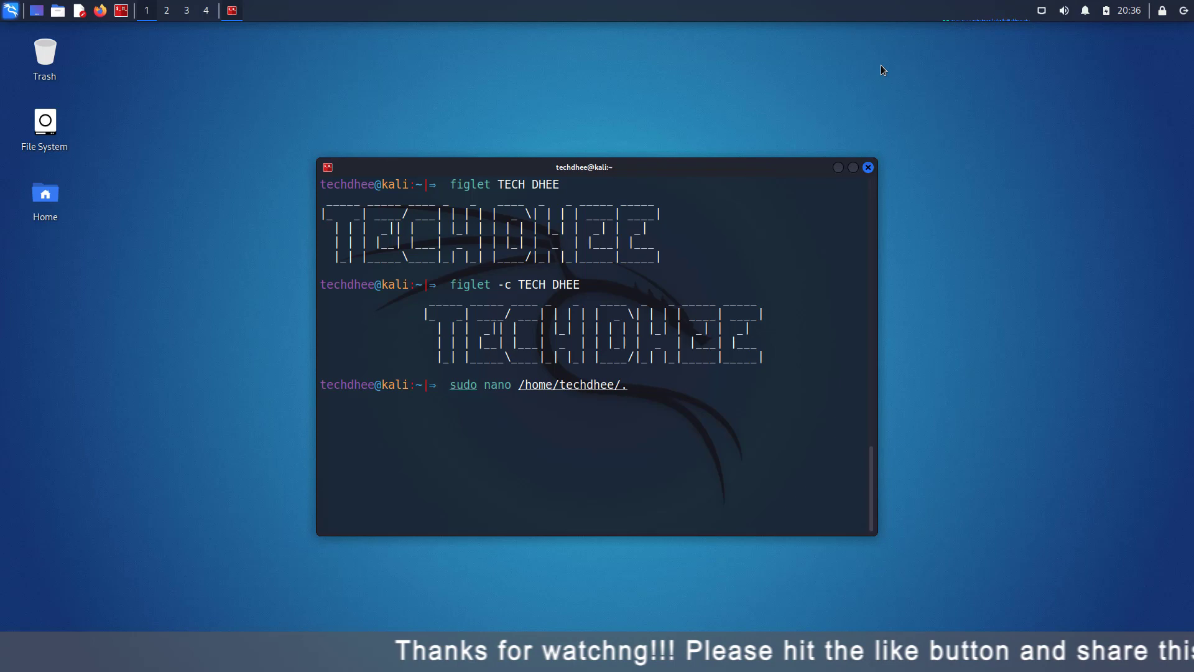
pyautogui.write('bashrc')
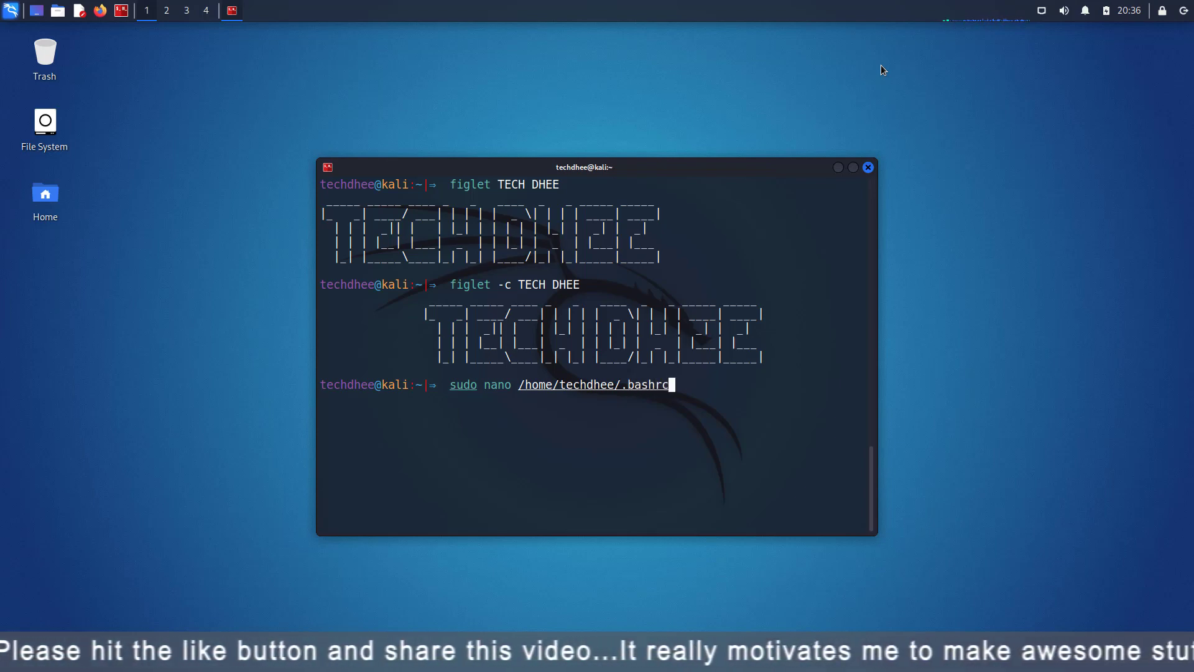
pyautogui.press('BackSpace')
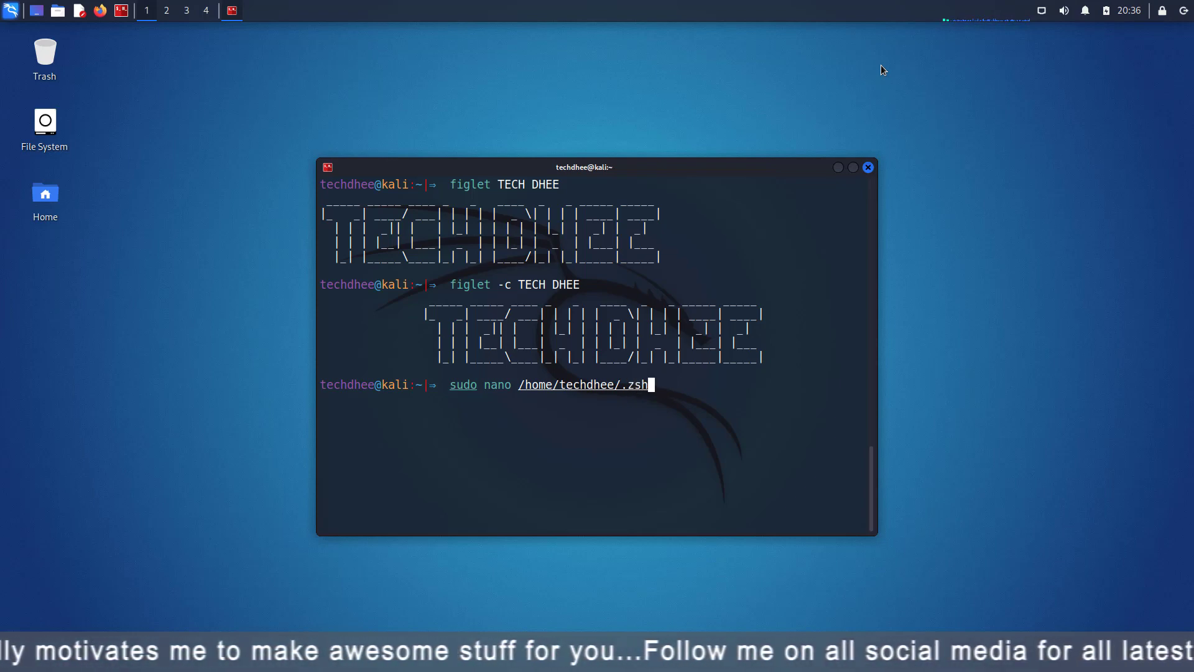
pyautogui.write('rc')
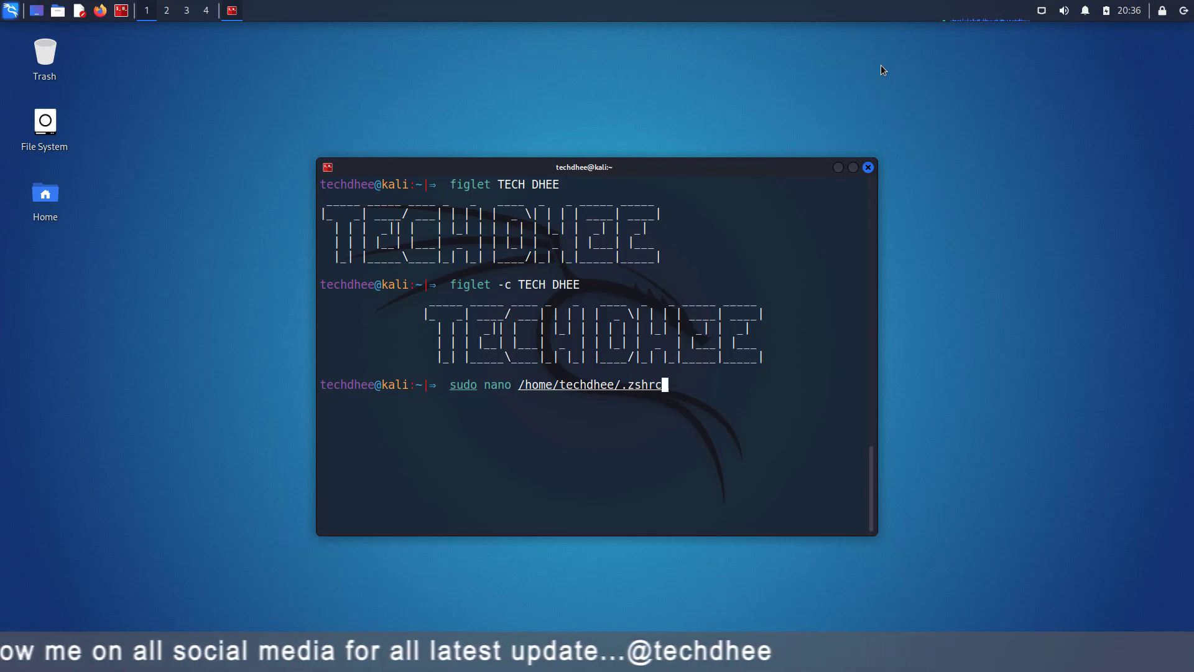
pyautogui.press('Return')
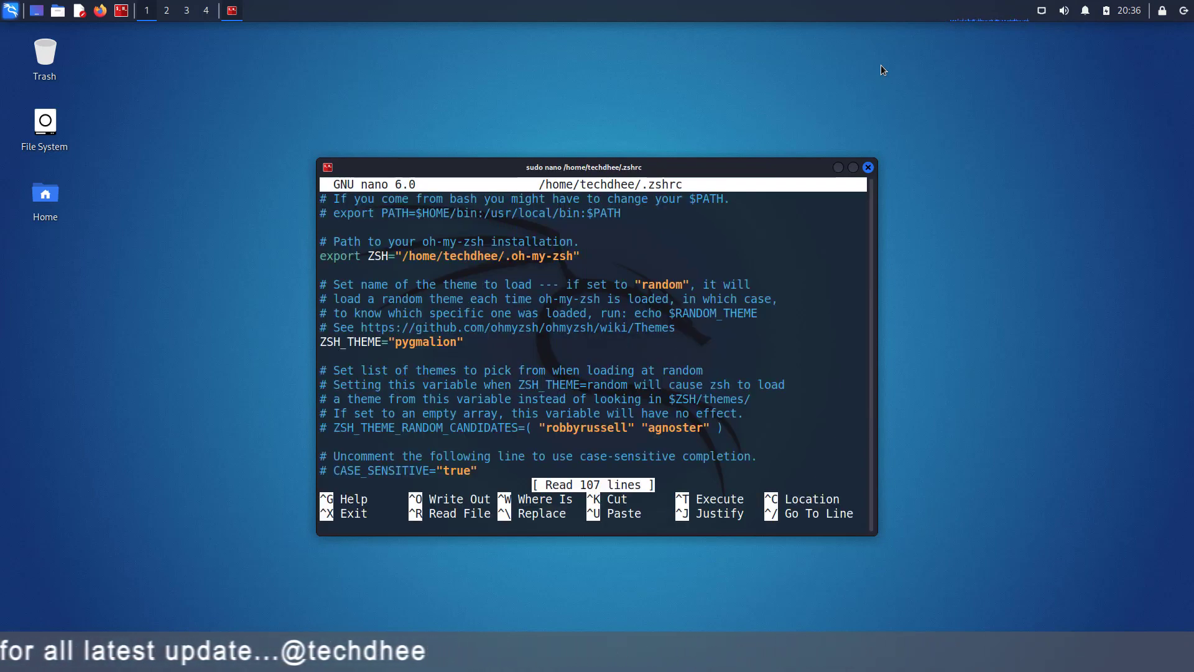
# Append the line figlet -c TECH DHEE at the end of .zshrc and save the file.
pyautogui.scroll(-3)
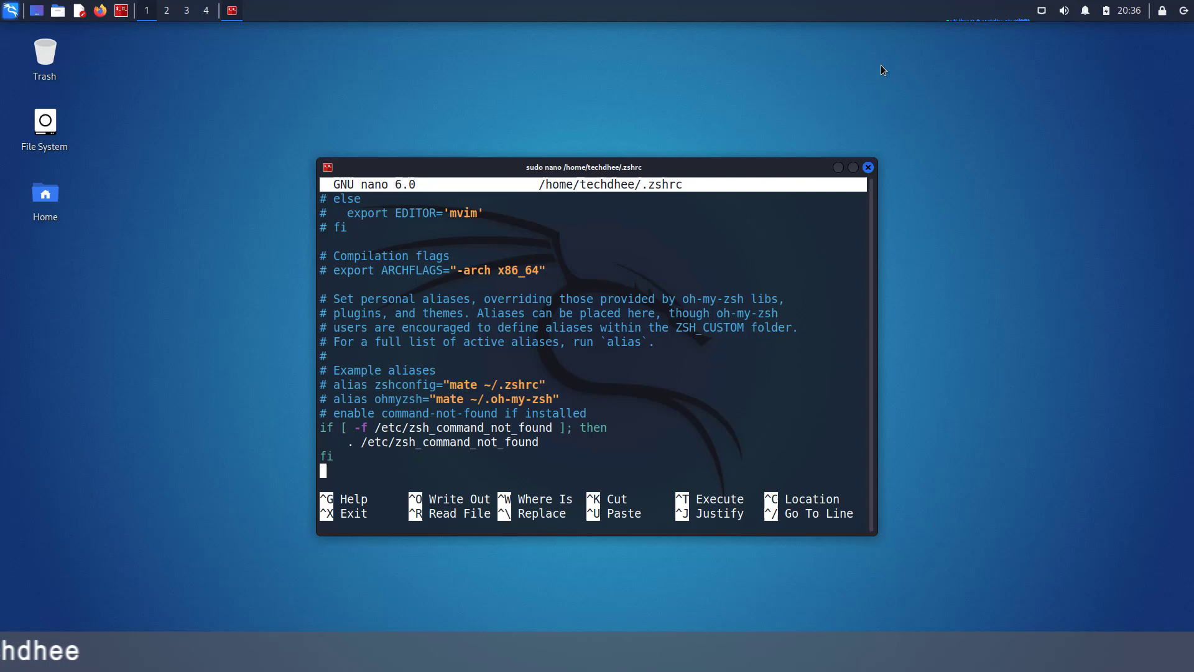
pyautogui.write('figlet')
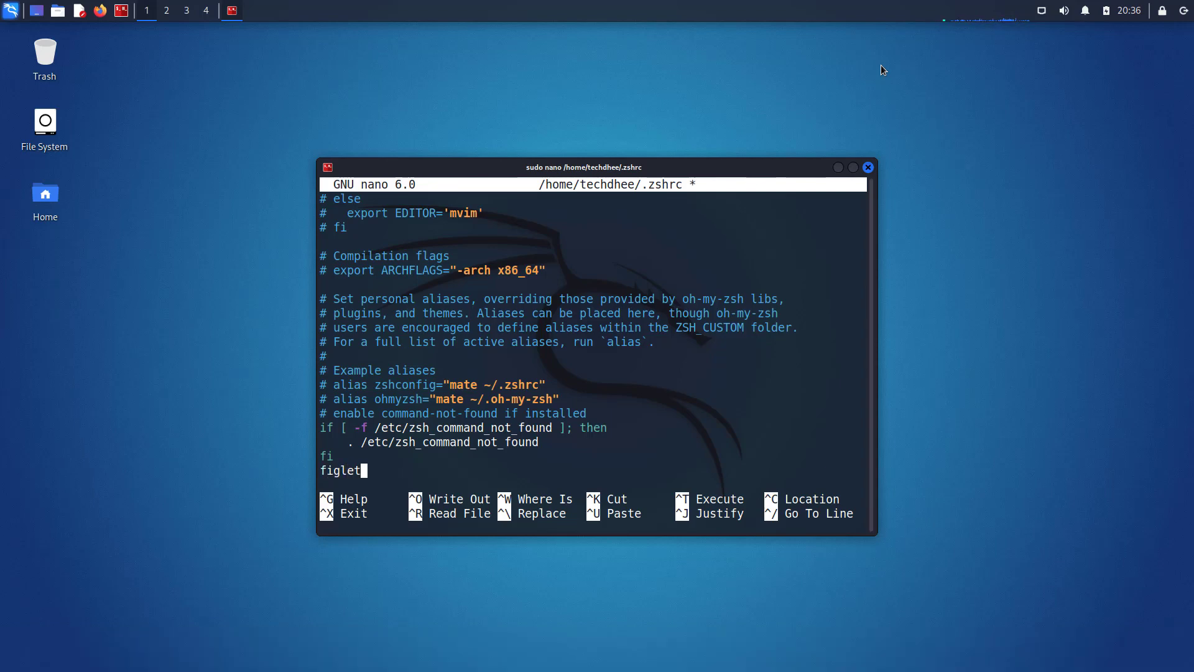
pyautogui.write('-c TE')
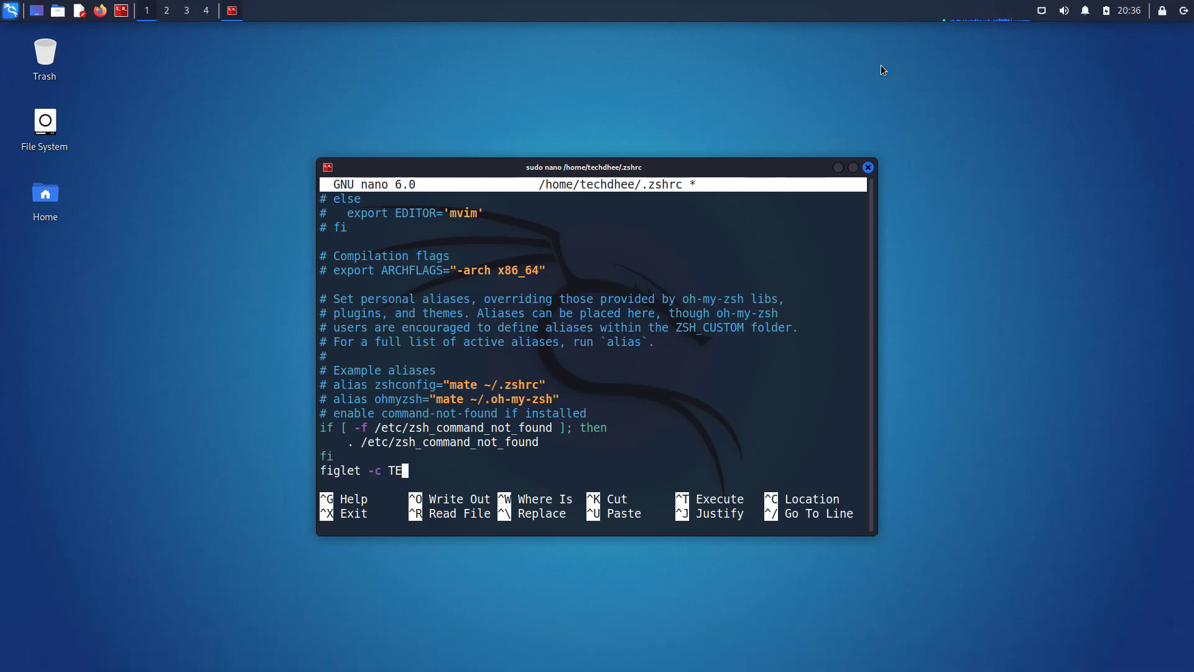
pyautogui.write('CH DHEE')
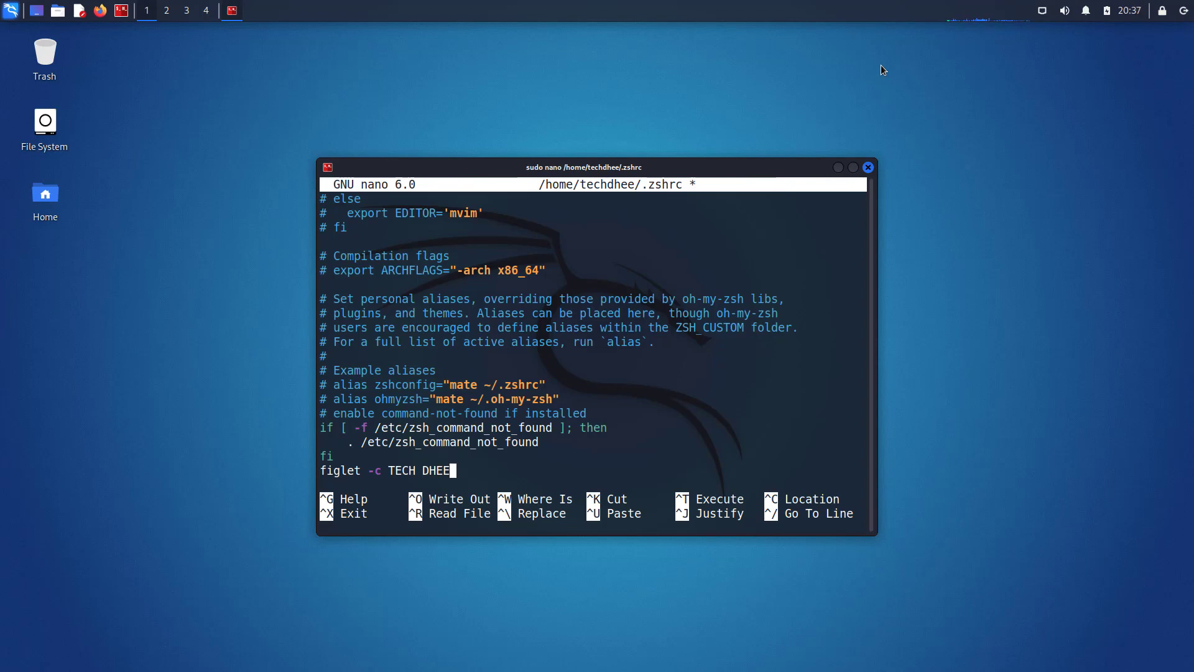
pyautogui.press('ctrl+o')
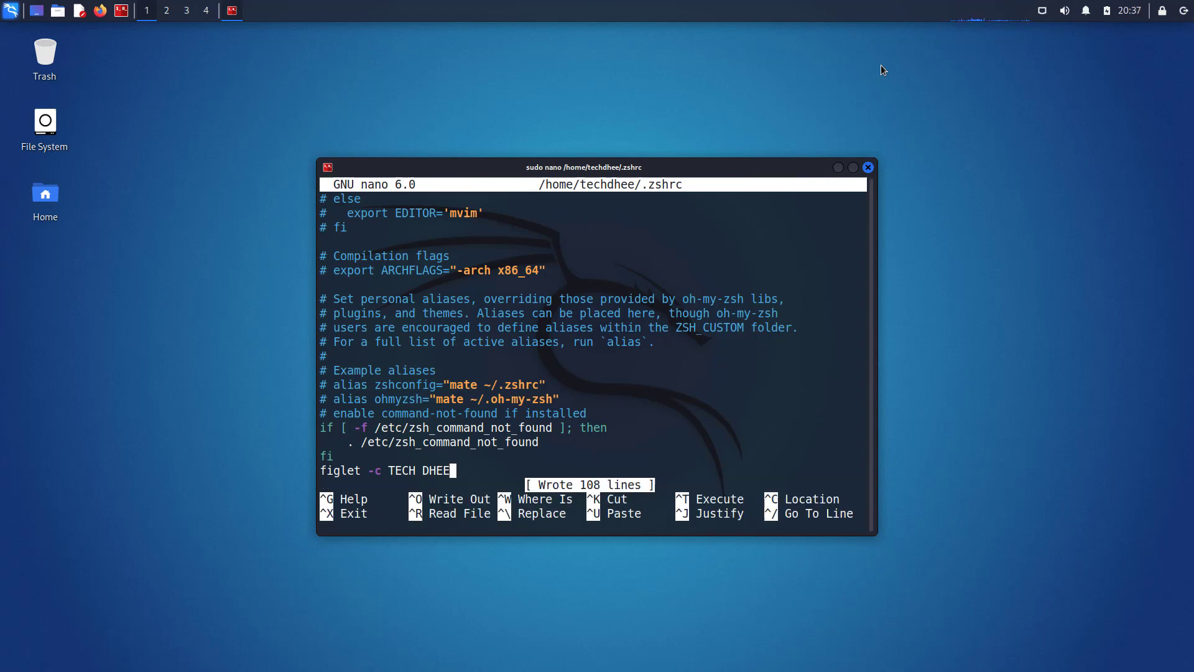
# Leave nano and exit the shell session, closing the terminal.
pyautogui.press('ctrl+x')
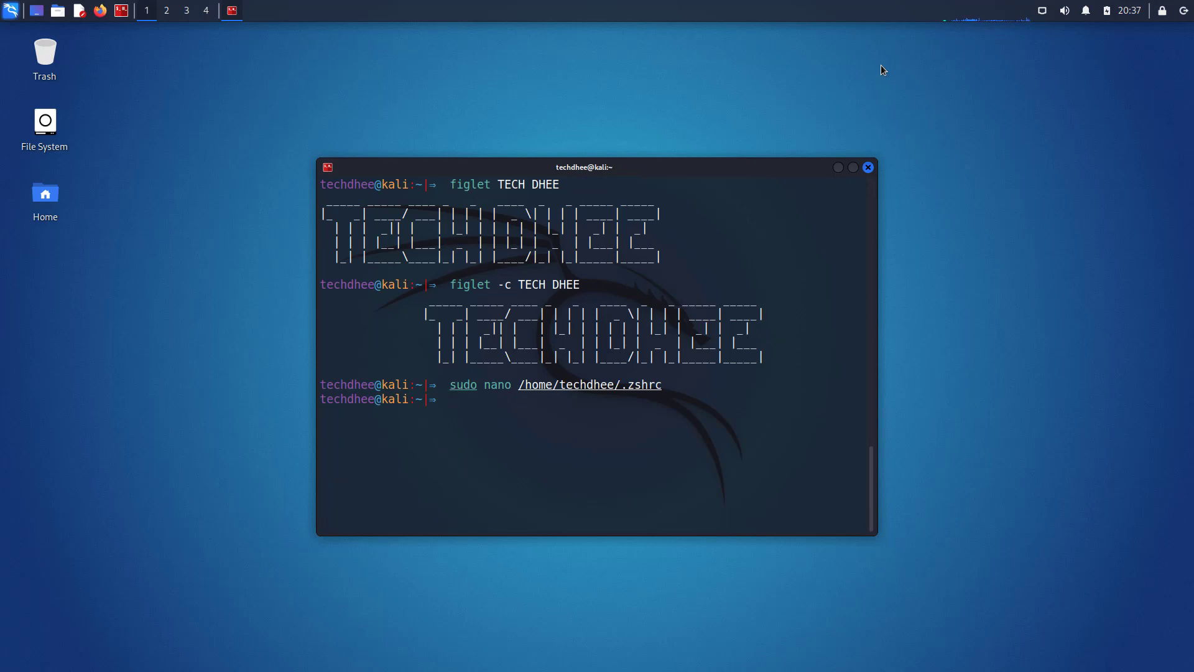
pyautogui.write('exi')
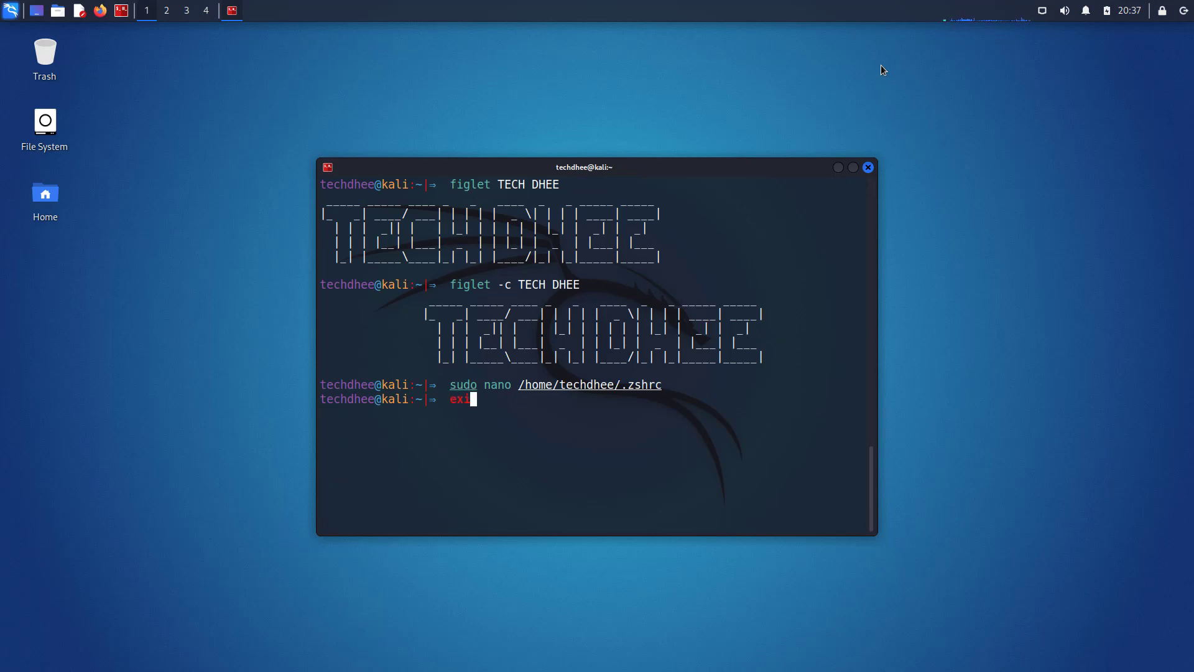
pyautogui.press('Return')
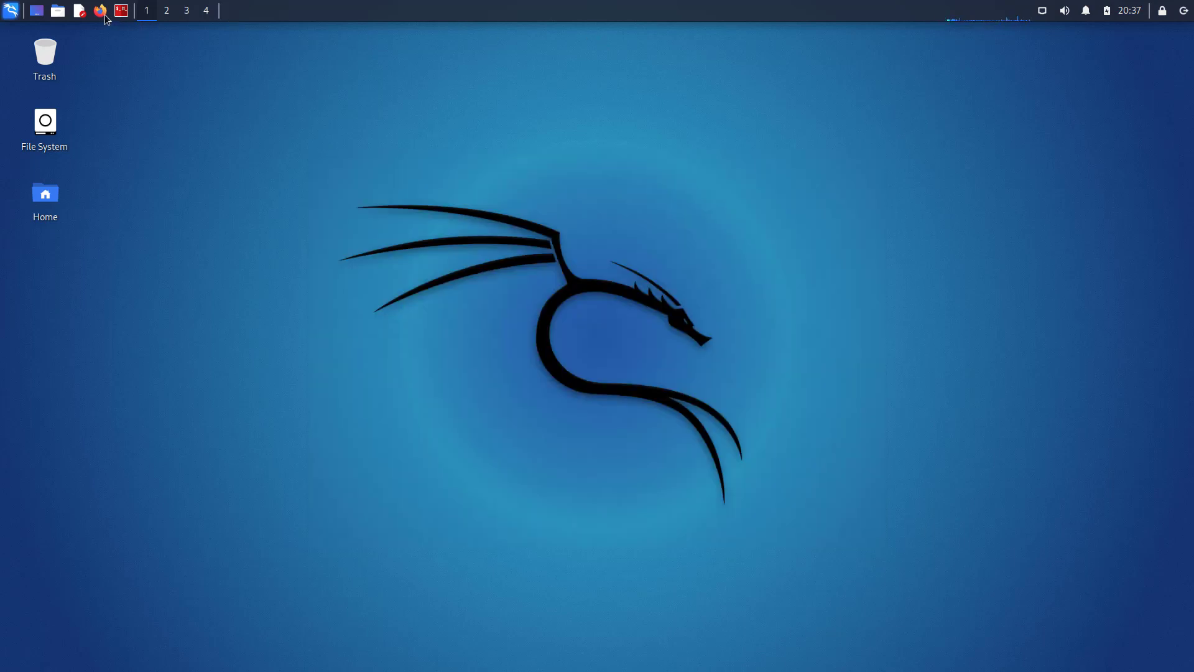
pyautogui.click(119, 11)
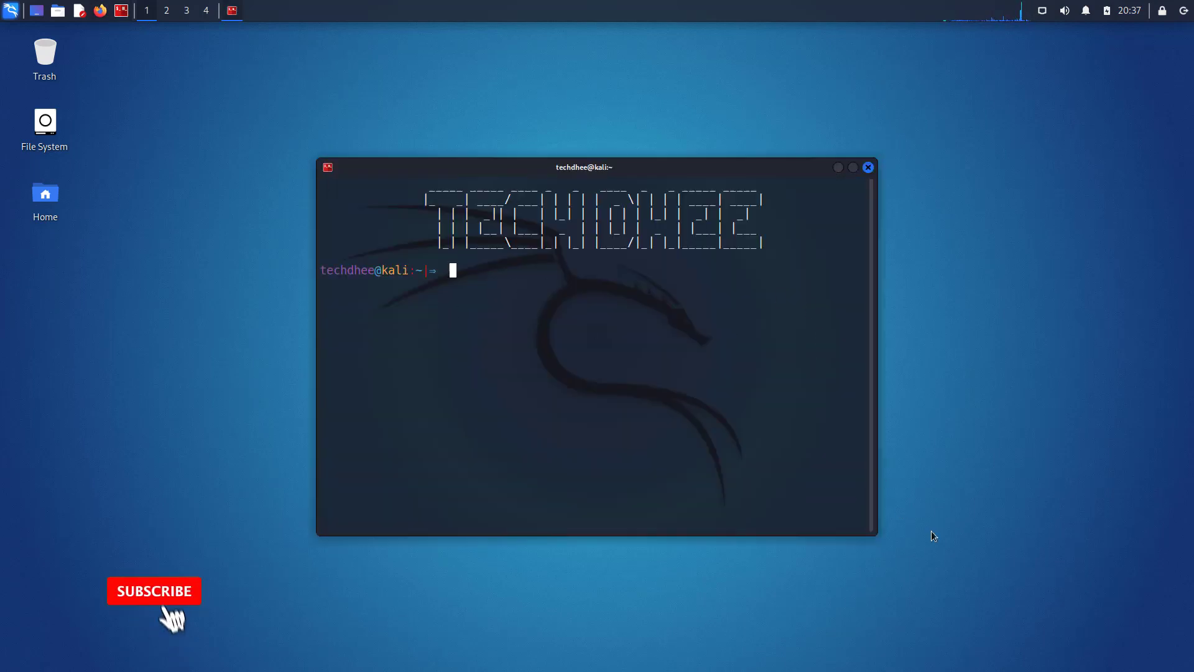
pyautogui.click(155, 591)
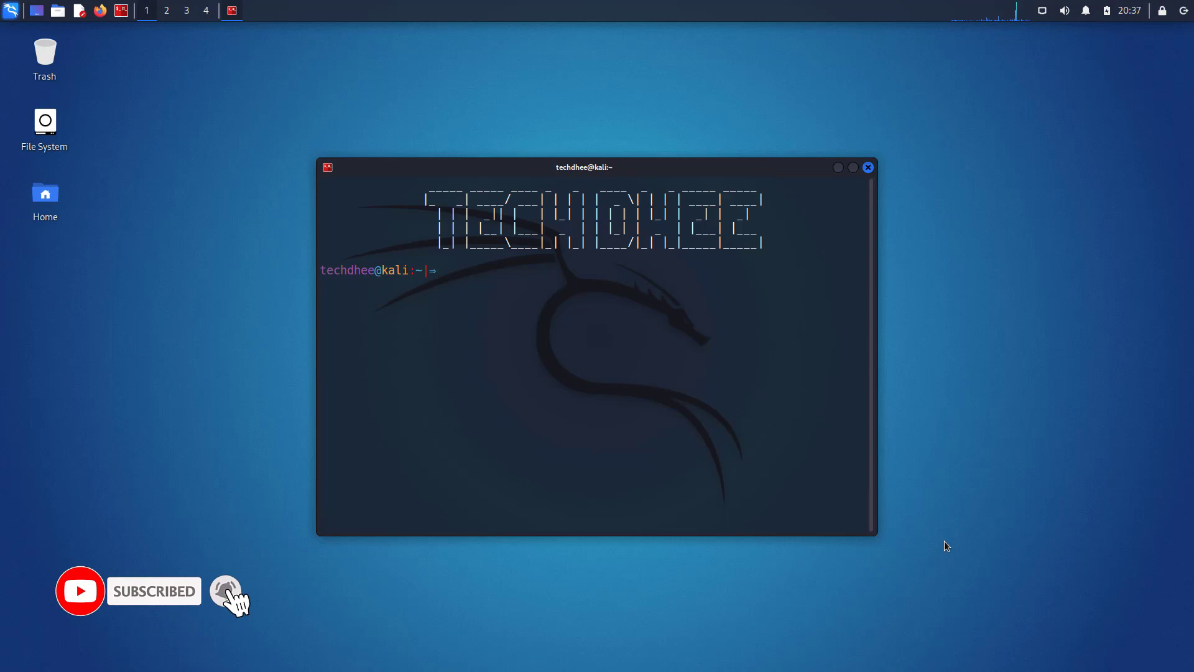
pyautogui.write('c')
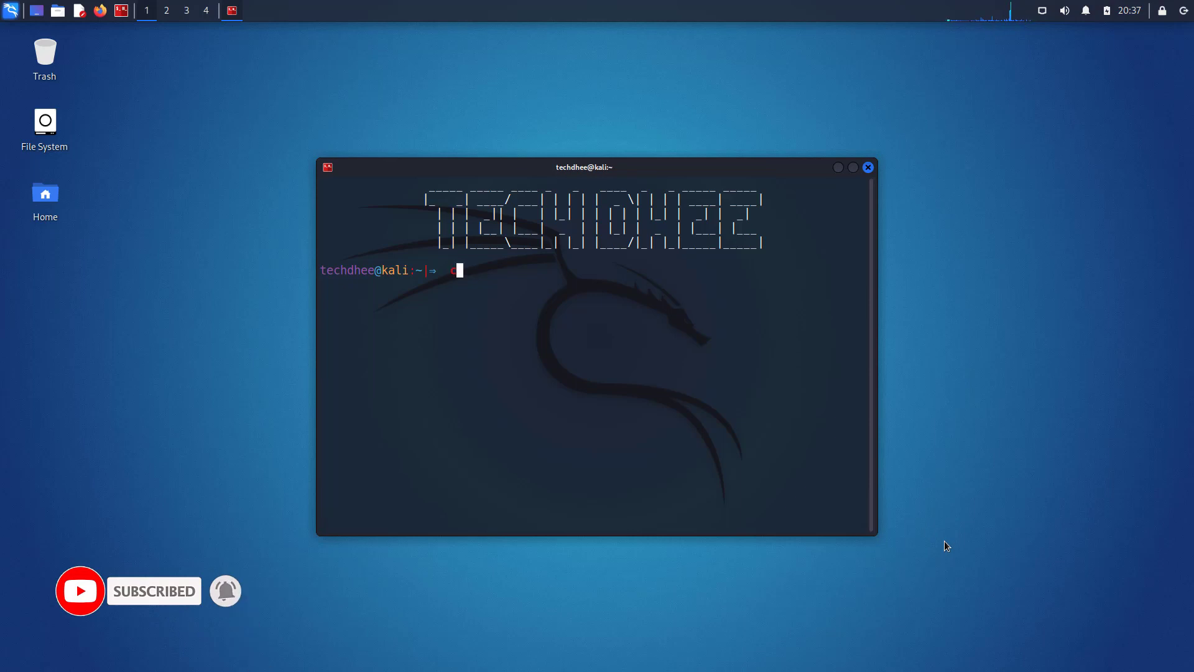
pyautogui.write('at /etc/o')
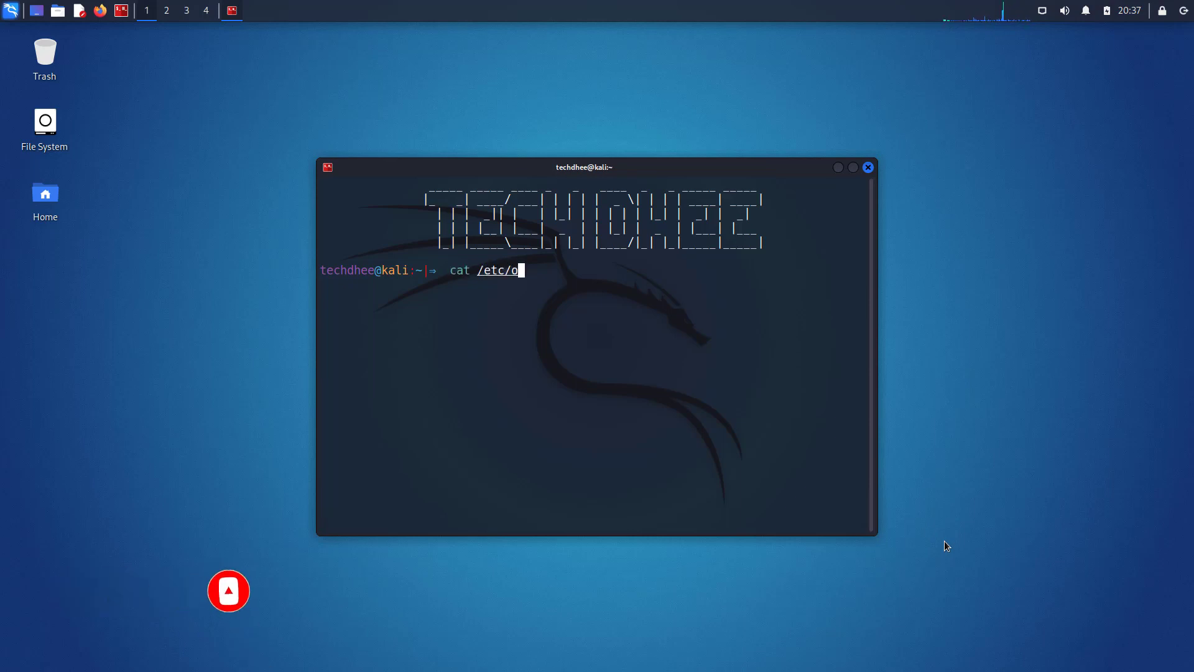
pyautogui.press('Return')
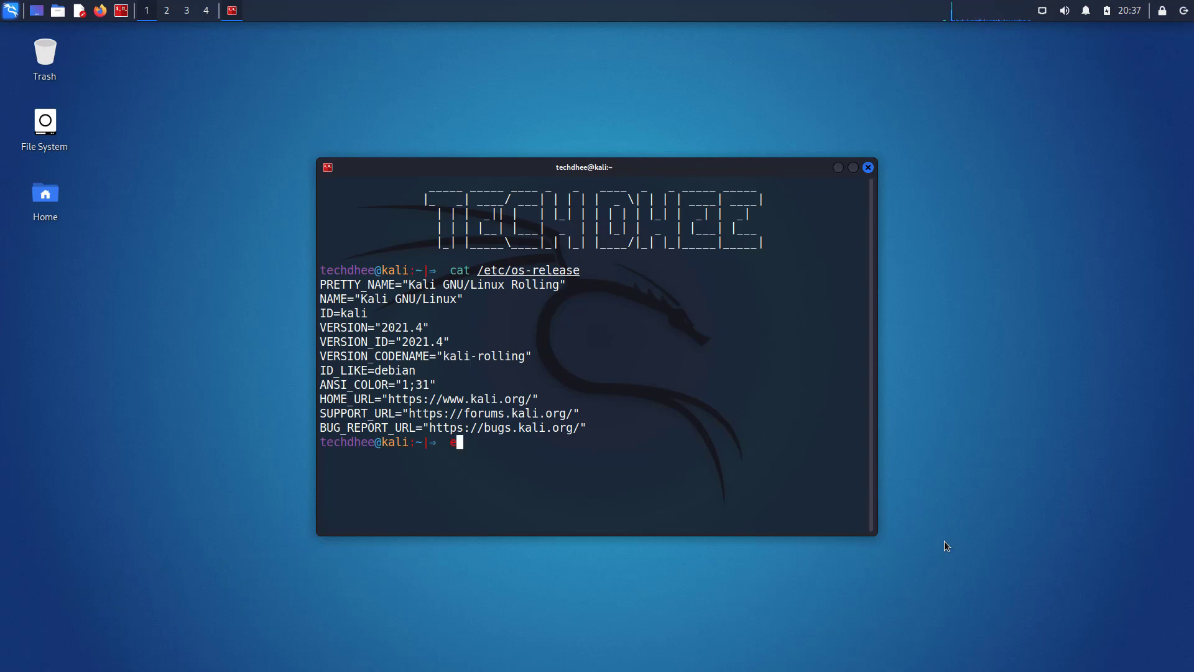
pyautogui.click(867, 167)
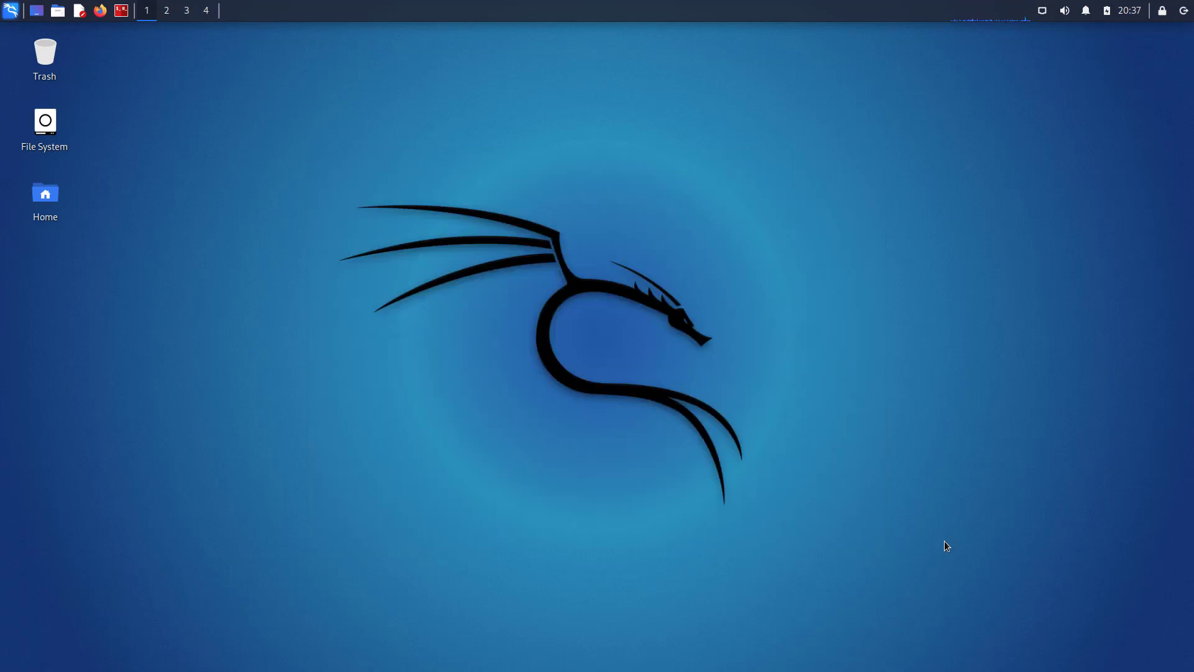